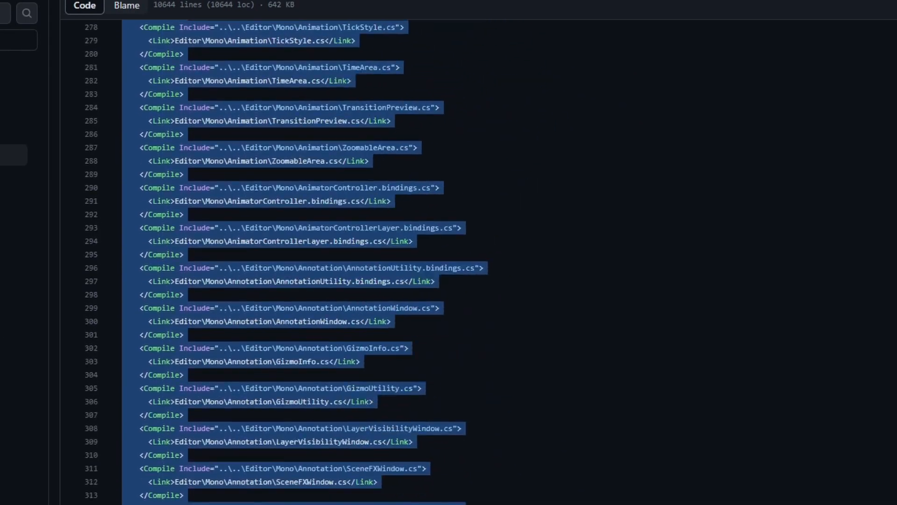
# Step: Pick the portuguese-footballer-cristiano-ronaldo portrait JPG from Downloads as the boss picture
pyautogui.scroll(-3)
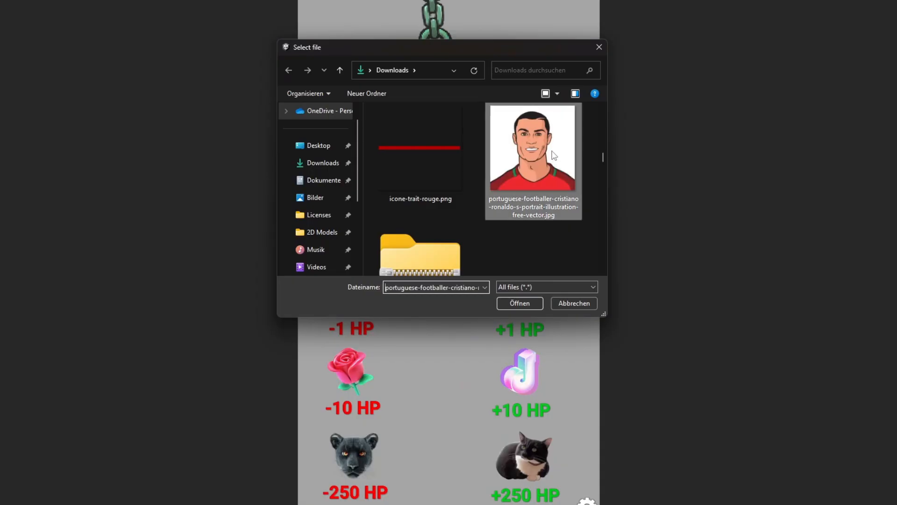
pyautogui.click(518, 303)
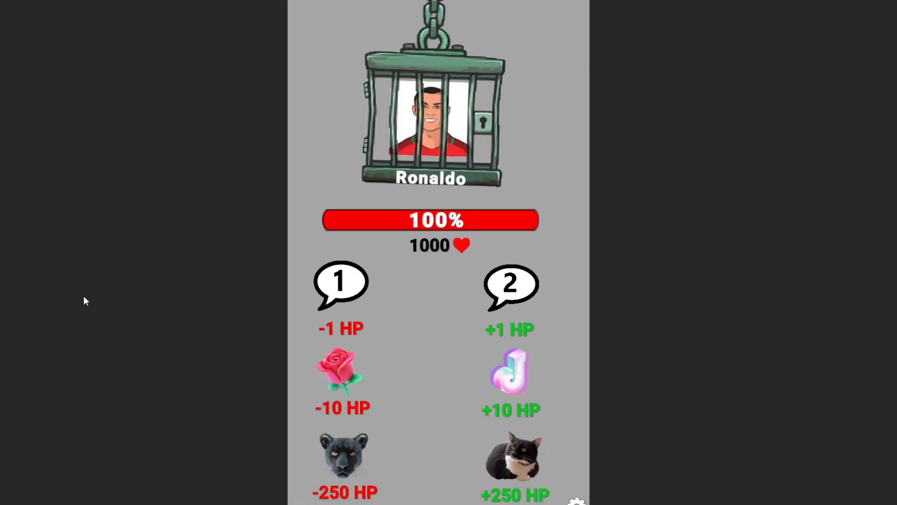
# Step: Test damage with the -1 HP comment button, bringing Ronaldo to 999 HP
pyautogui.click(341, 285)
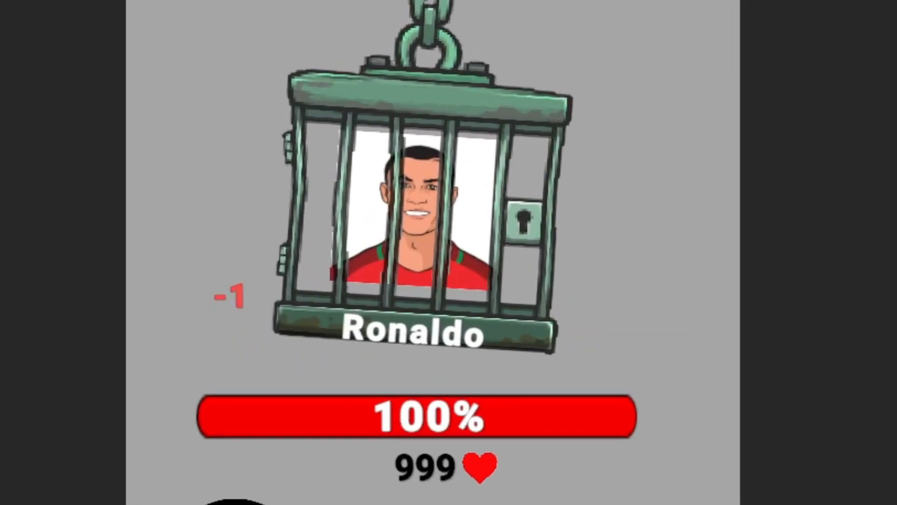